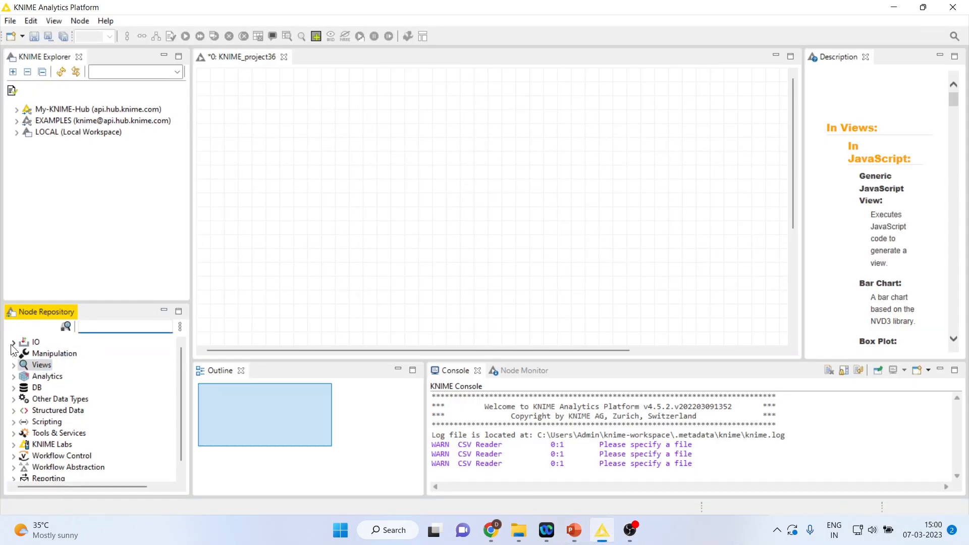
Drop a CSV Reader node from IO on the canvas and position it top-left
left_click(12, 342)
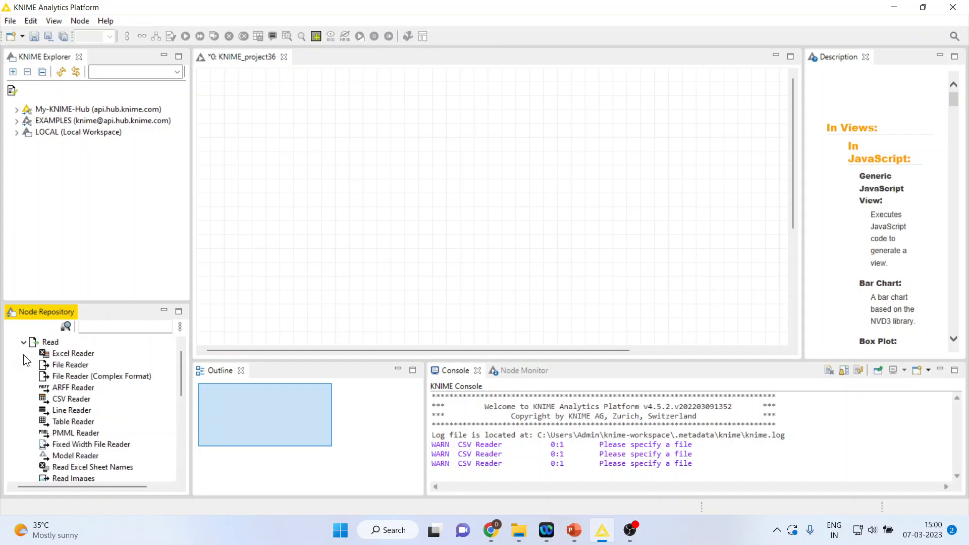
left_click_drag(71, 399, 513, 219)
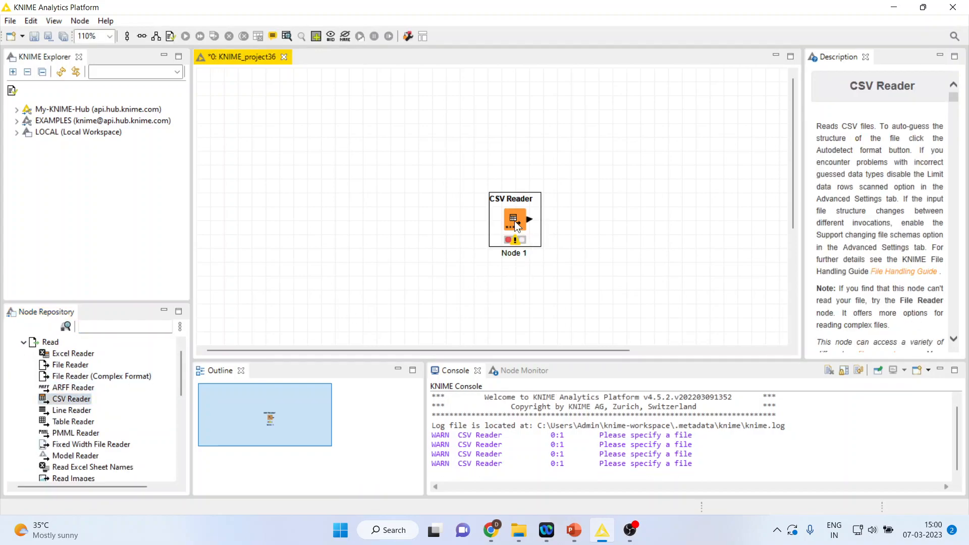
left_click_drag(515, 219, 251, 122)
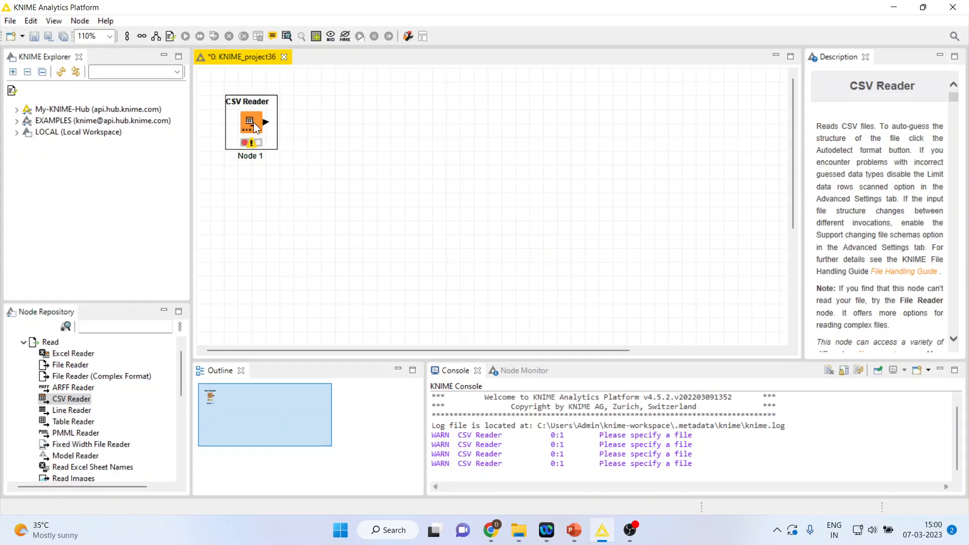
Point the CSV Reader at heart1.csv in the Knime > Data folder
double_click(250, 122)
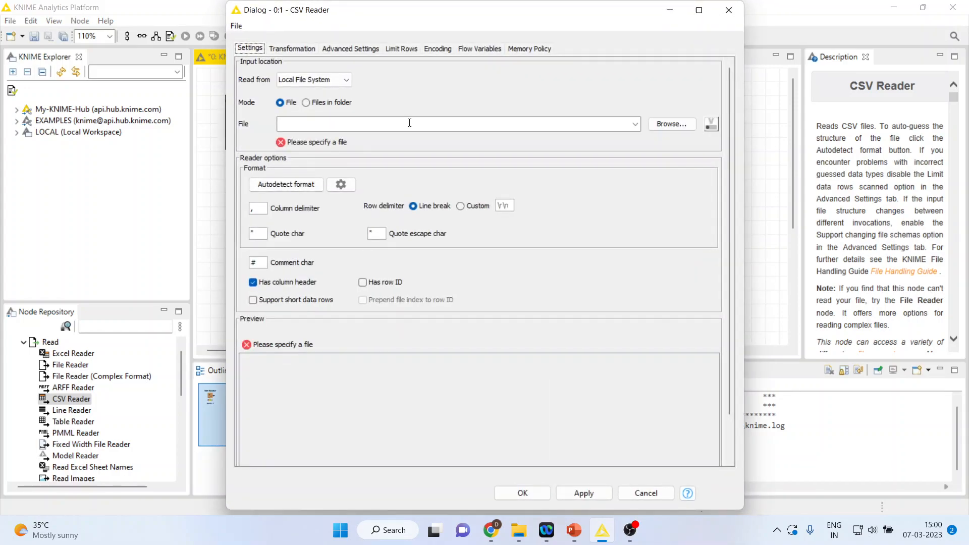
left_click(671, 124)
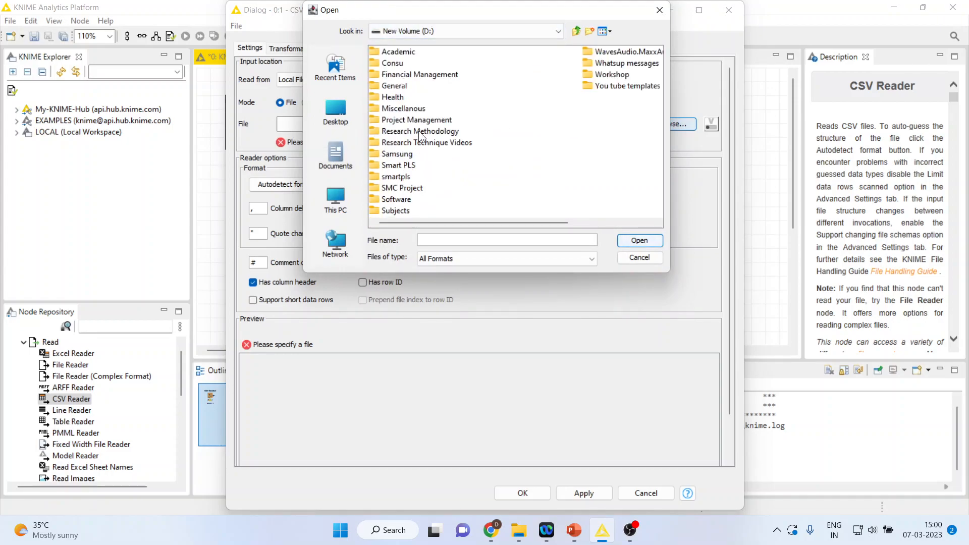
double_click(423, 131)
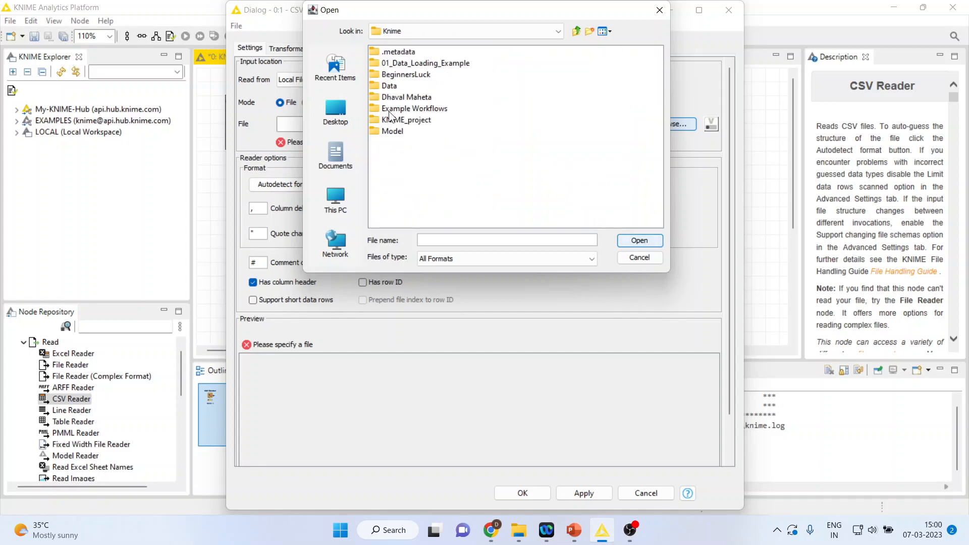
double_click(388, 85)
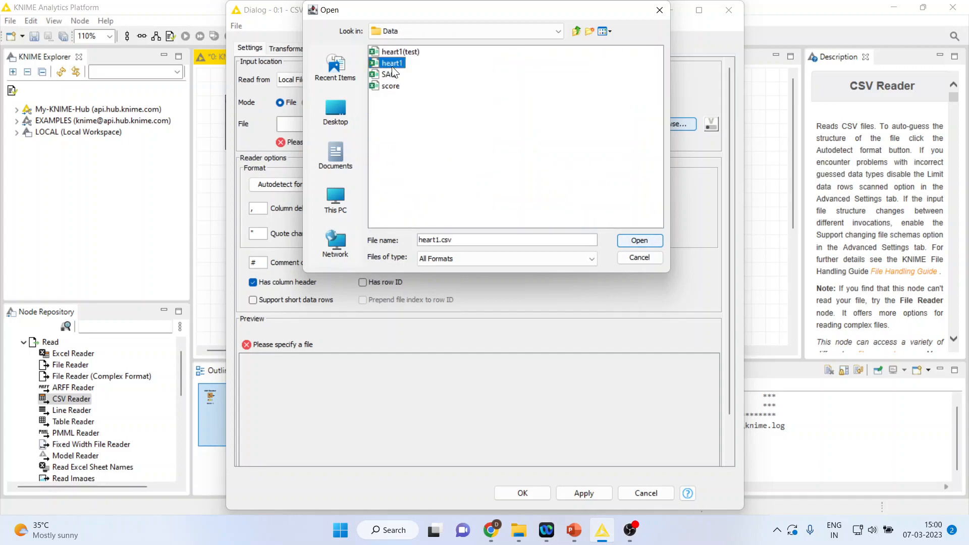
left_click(639, 240)
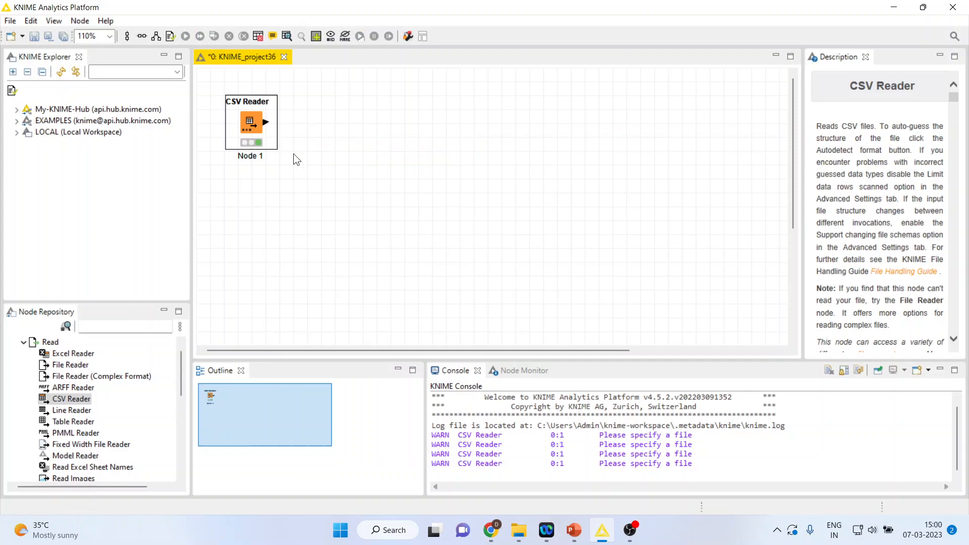
mouse_move(291, 160)
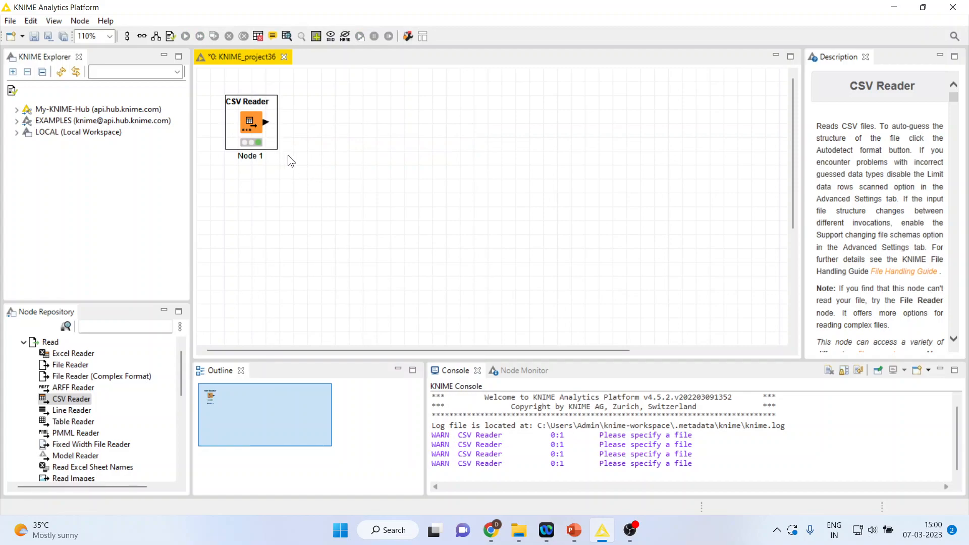
Search 'box p' and place the Box Plot node beside the CSV Reader
right_click(251, 121)
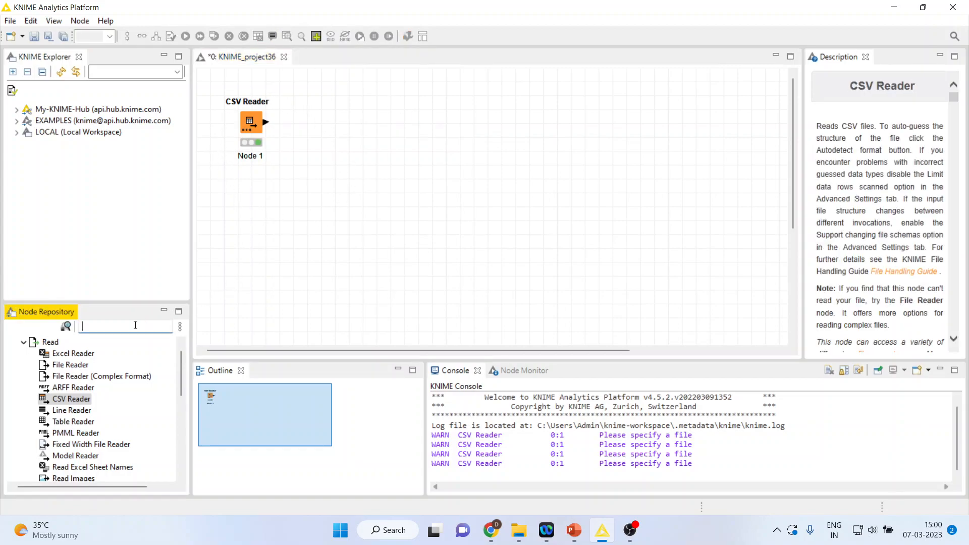
type("box plot")
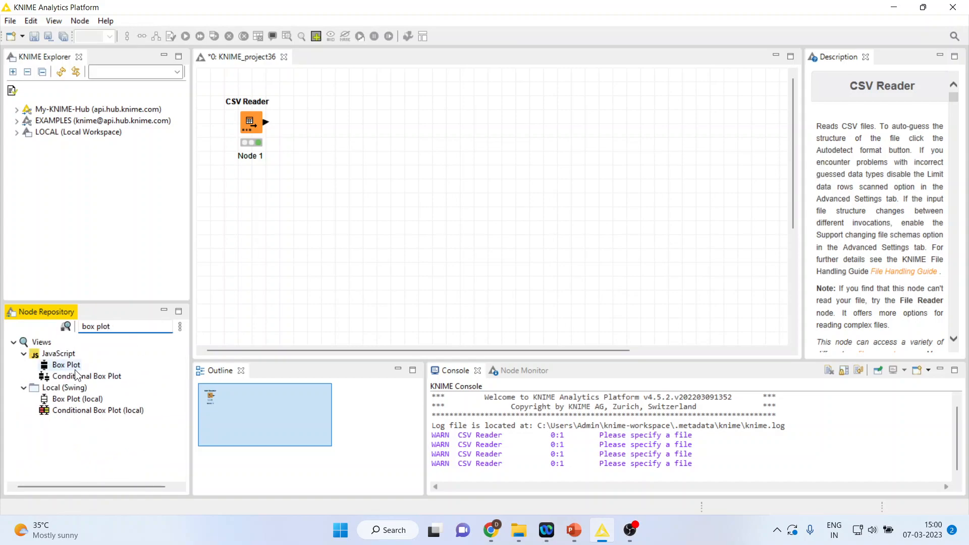
left_click_drag(66, 365, 514, 219)
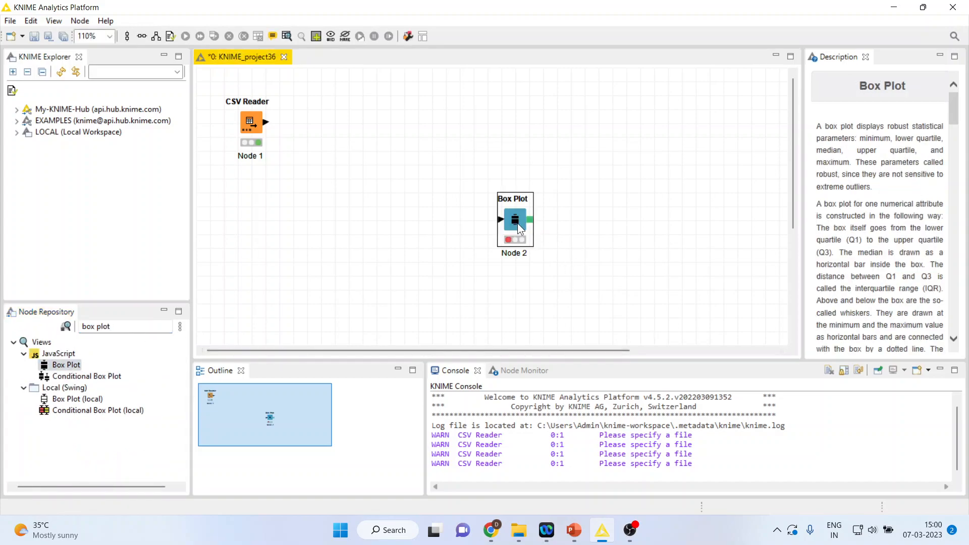
left_click_drag(515, 220, 348, 123)
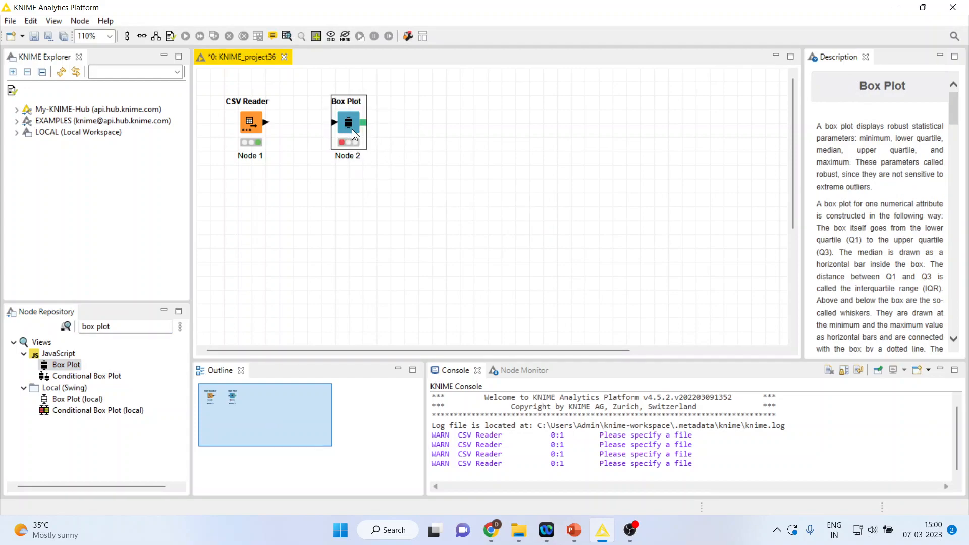
Inspect the CSV Reader's 918-row File Table, then close it
right_click(250, 122)
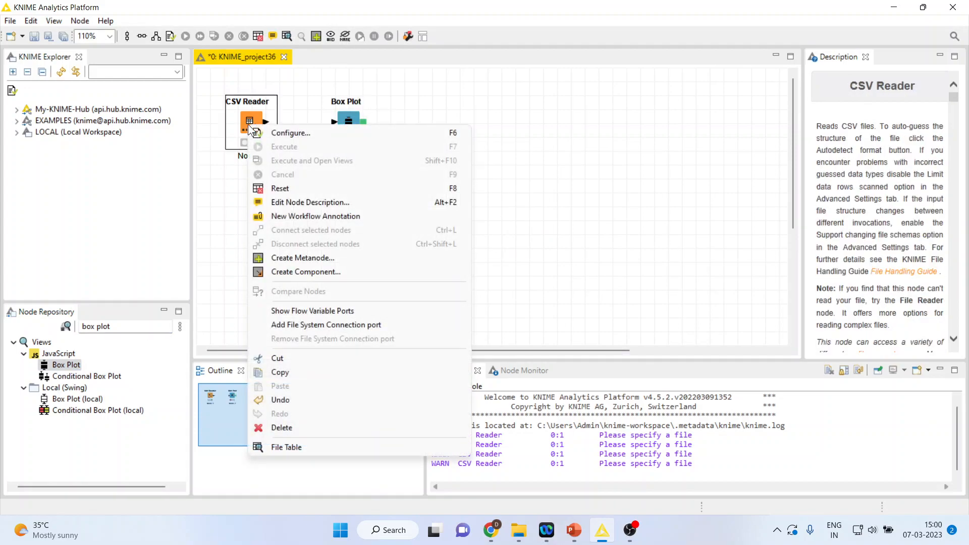
mouse_move(308, 278)
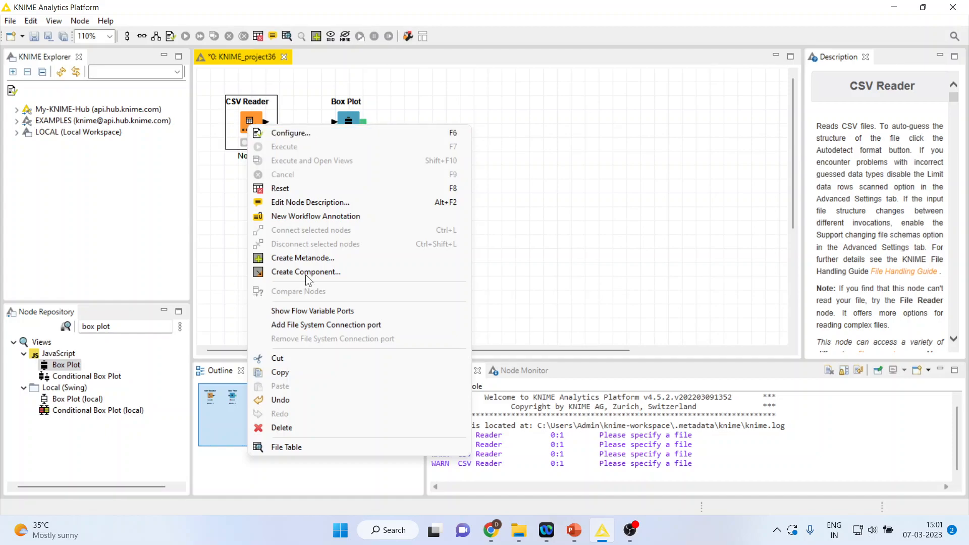
left_click(287, 447)
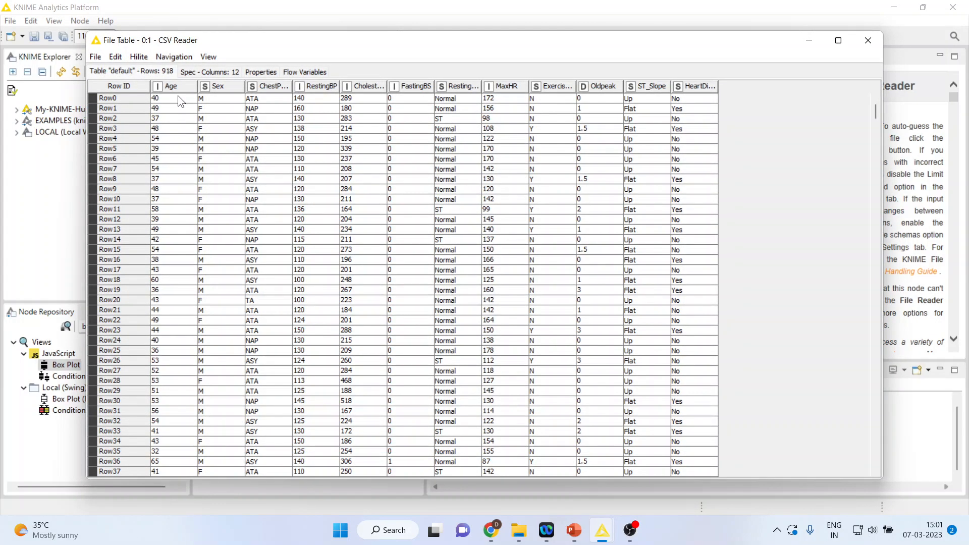
mouse_move(371, 91)
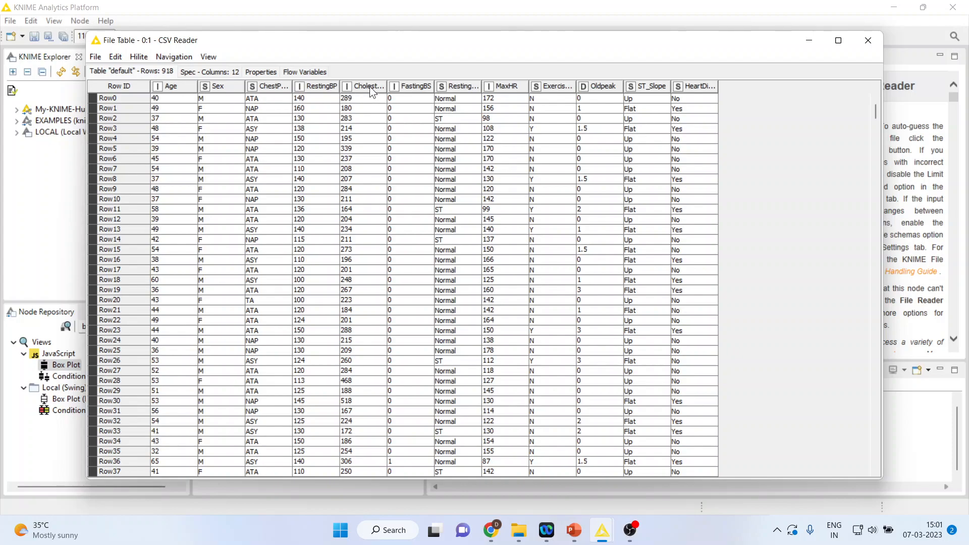
mouse_move(509, 91)
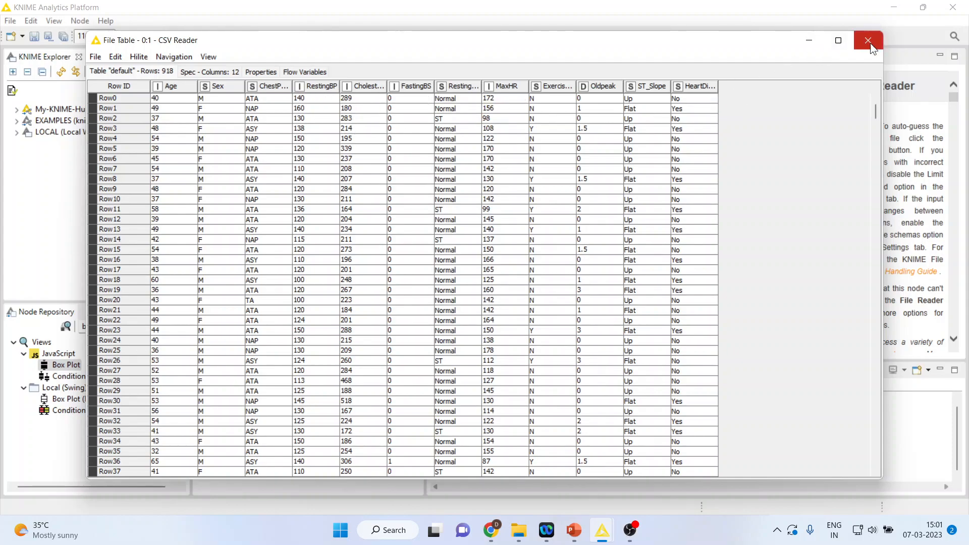
left_click(868, 41)
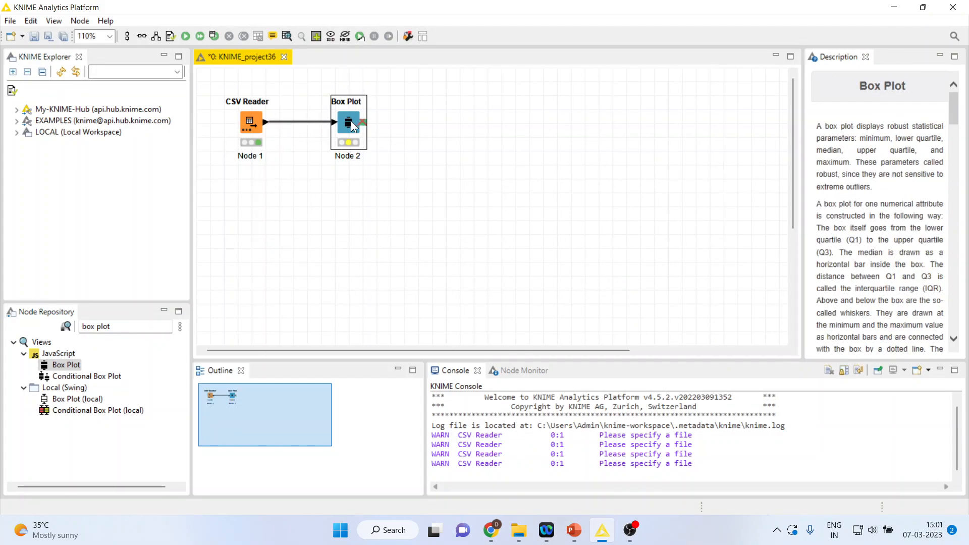
Enable Generate image on Box Plot, execute it, and view the Age box plot image
double_click(348, 123)
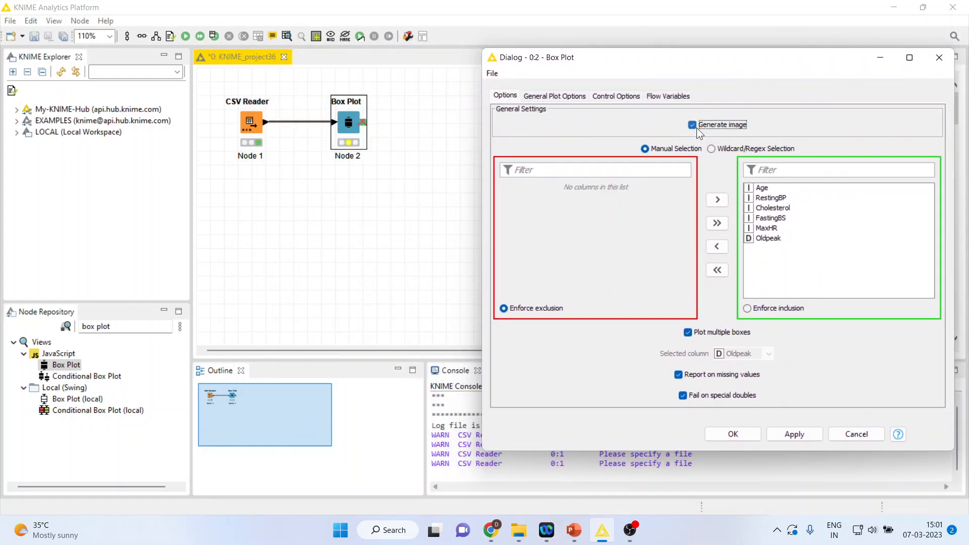
left_click(717, 270)
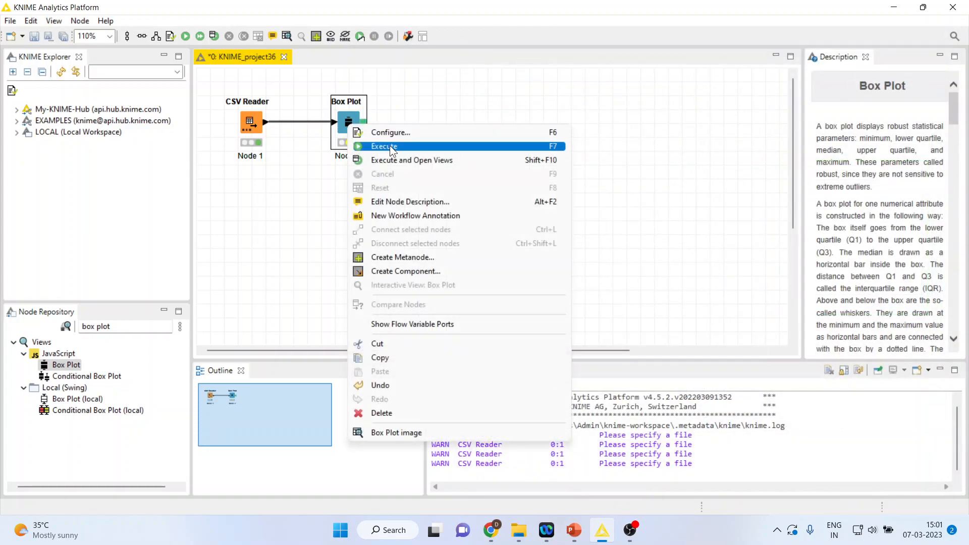
left_click(384, 146)
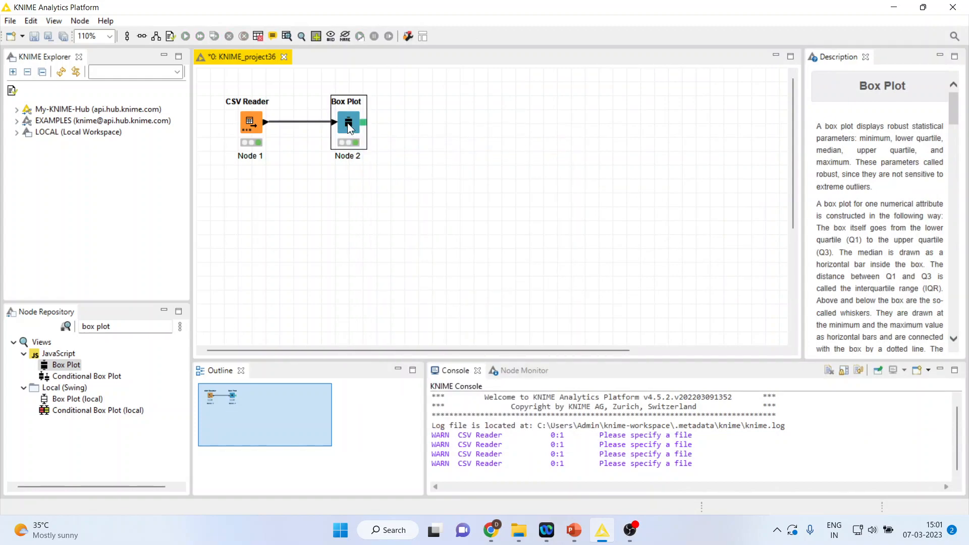
right_click(348, 122)
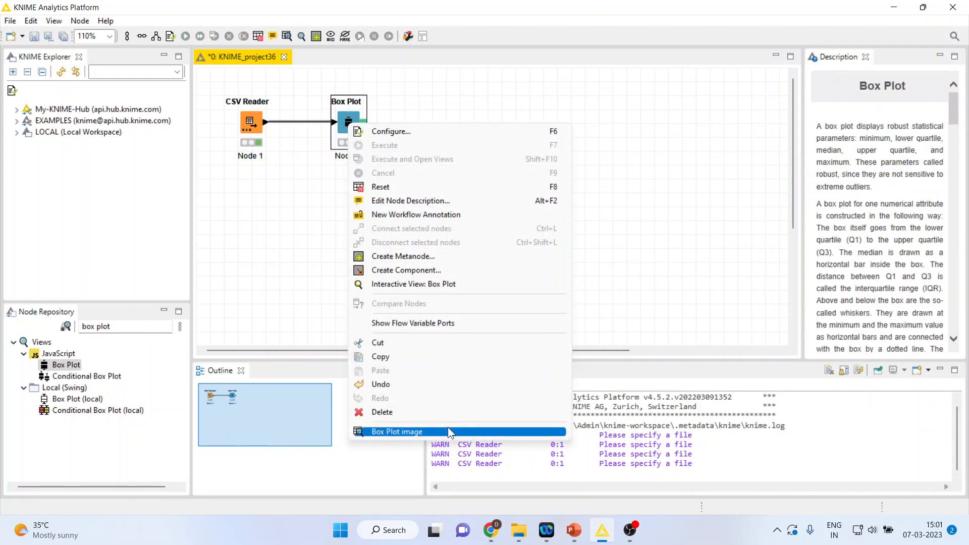
left_click(397, 431)
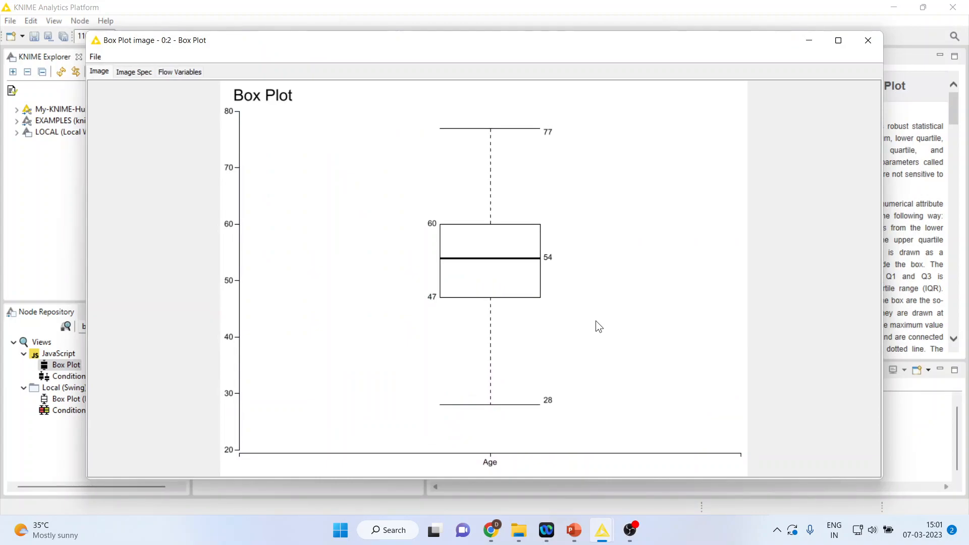
mouse_move(545, 271)
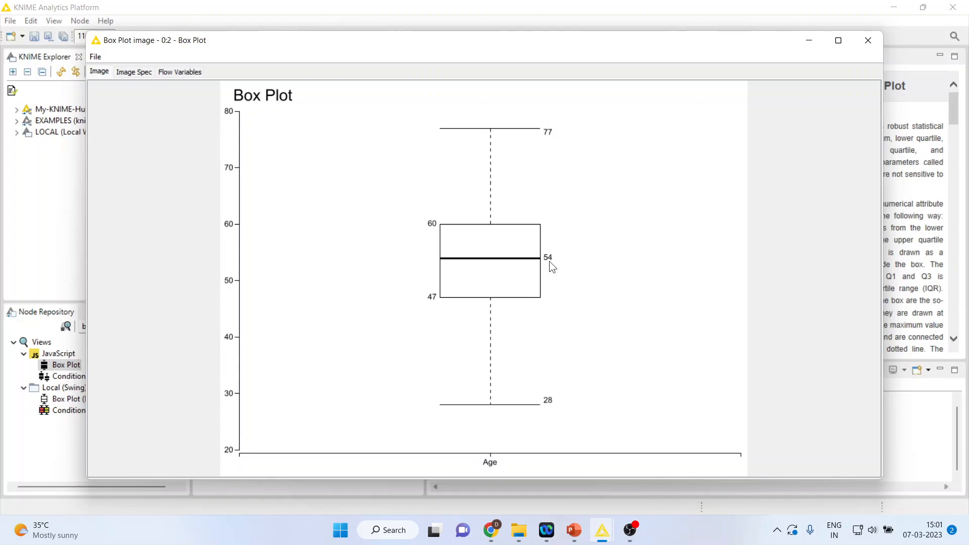
mouse_move(440, 307)
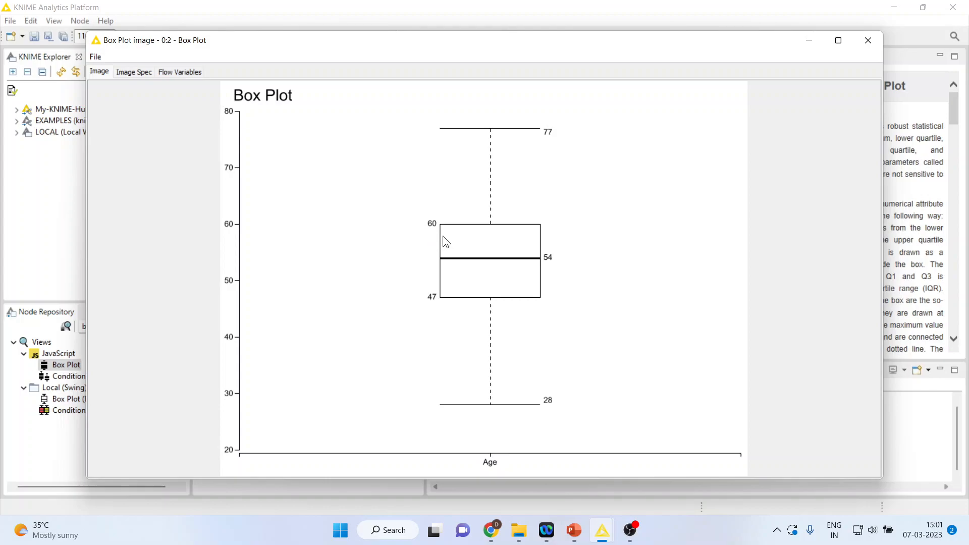
mouse_move(439, 278)
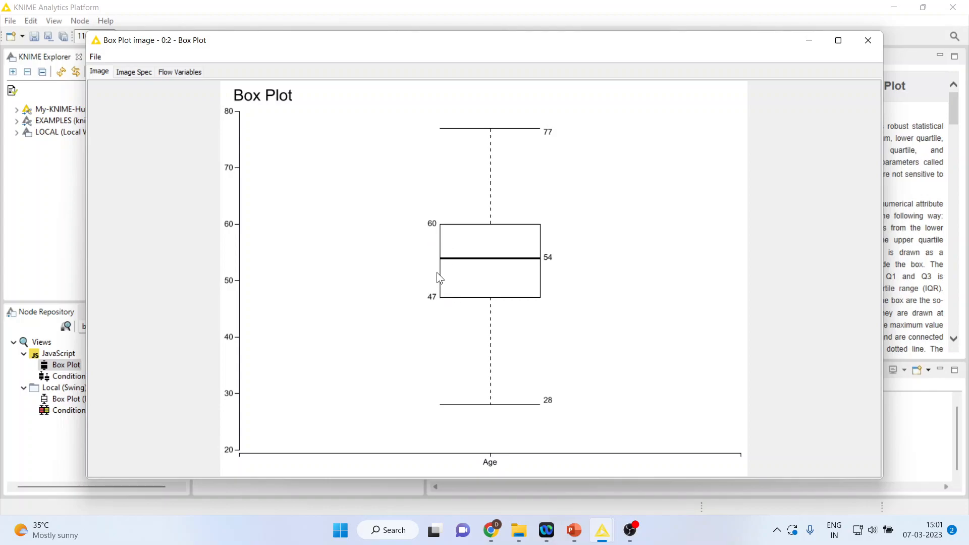
mouse_move(460, 234)
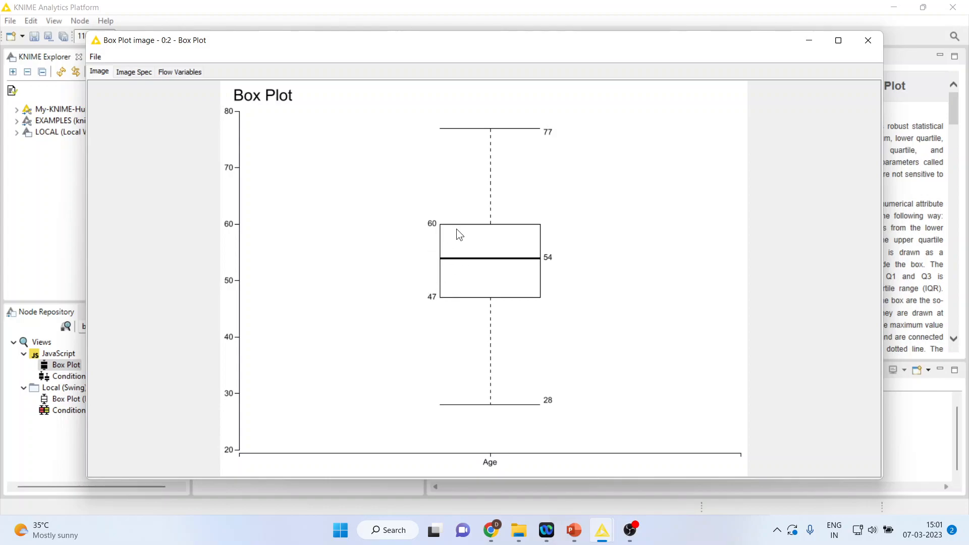
mouse_move(446, 144)
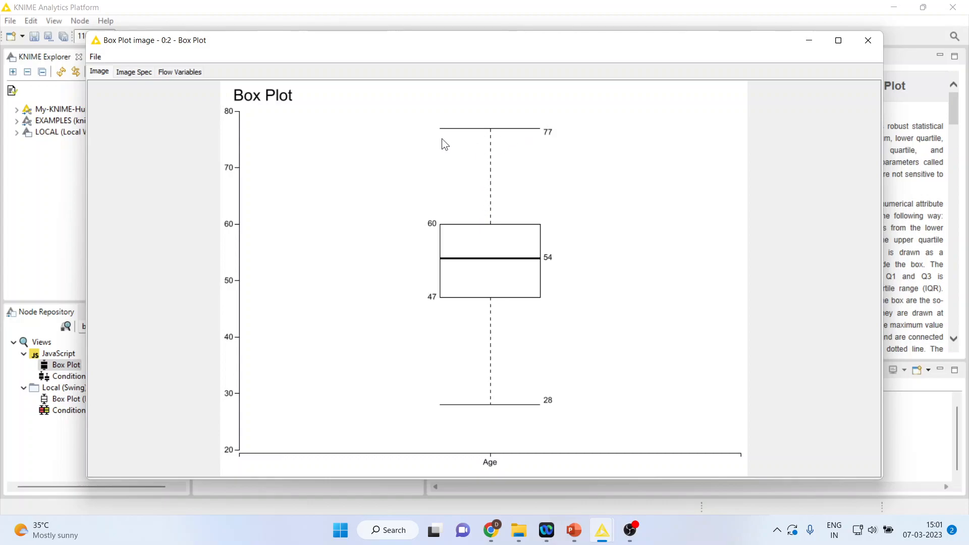
mouse_move(518, 416)
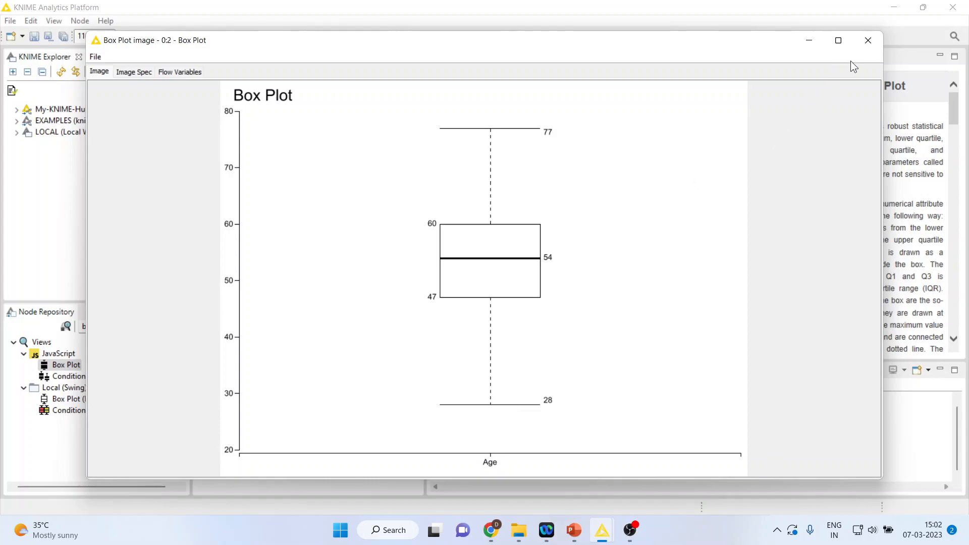
Close the Age box plot image (median 54, range 28–77)
left_click(868, 41)
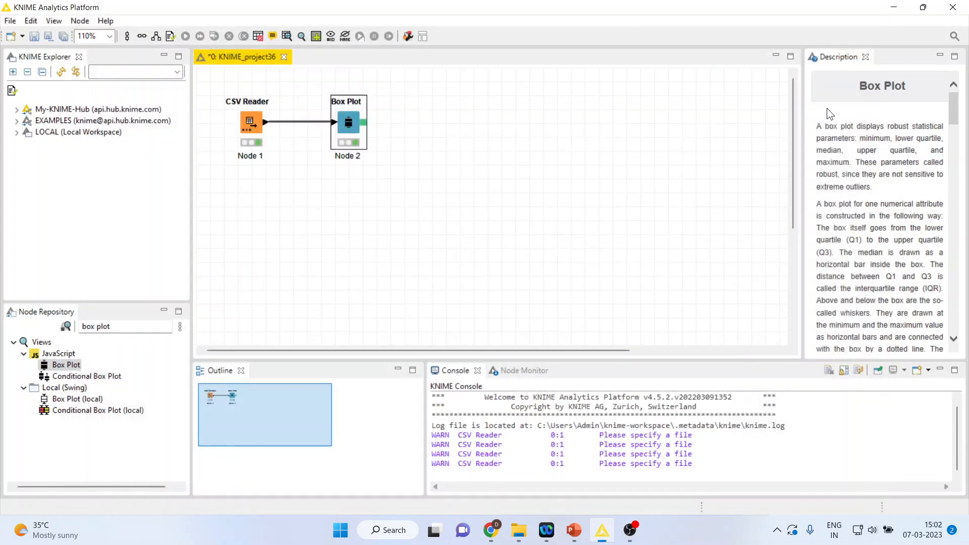
Swap Age for Cholesterol in Box Plot columns and view the Cholesterol image
right_click(348, 122)
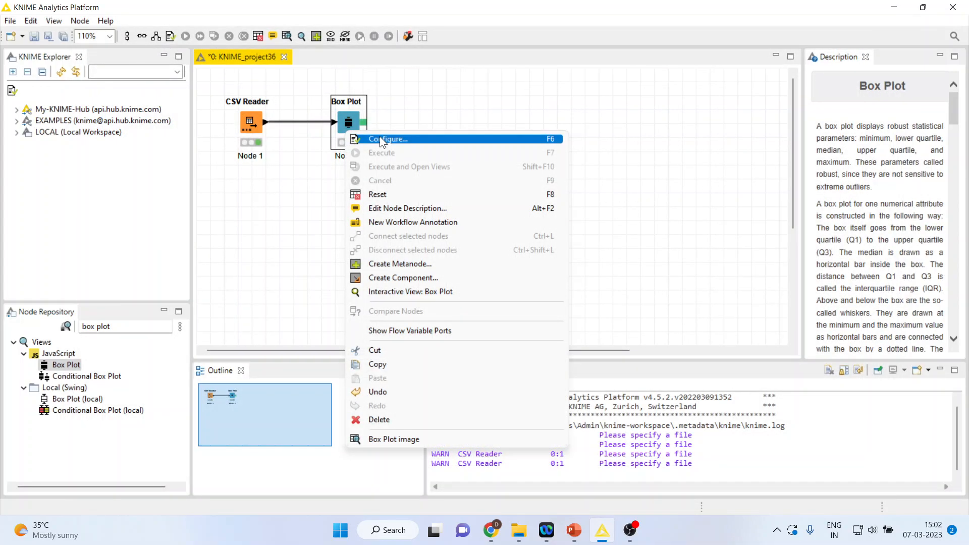
left_click(388, 138)
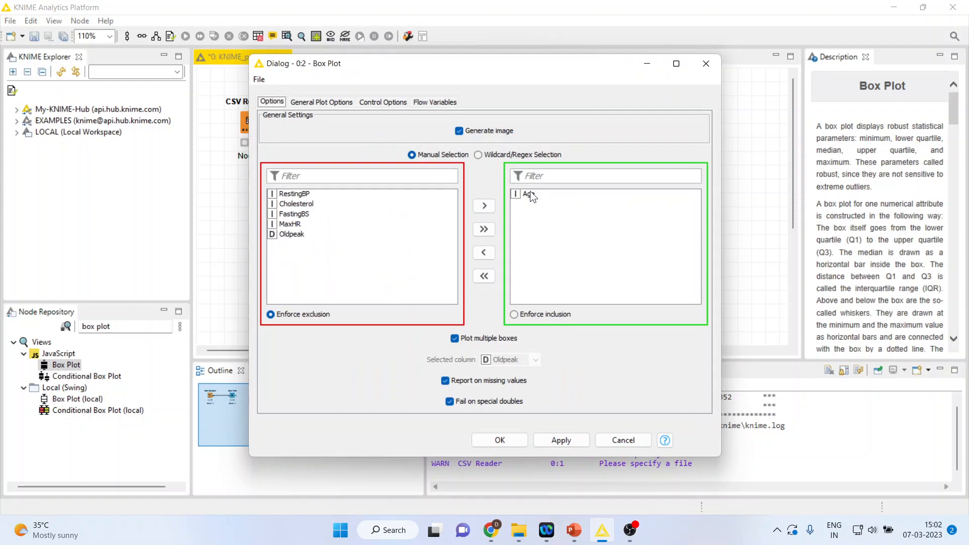
left_click(484, 252)
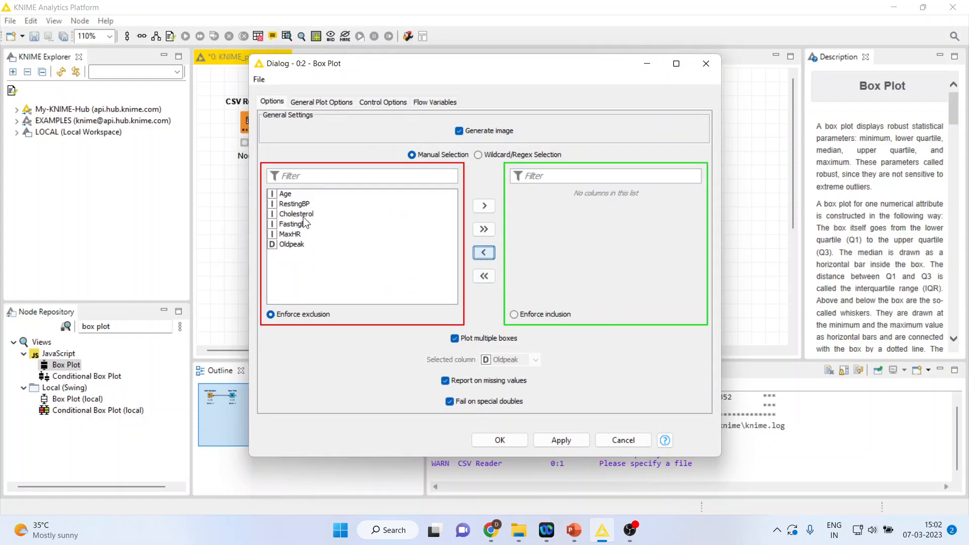
left_click(484, 206)
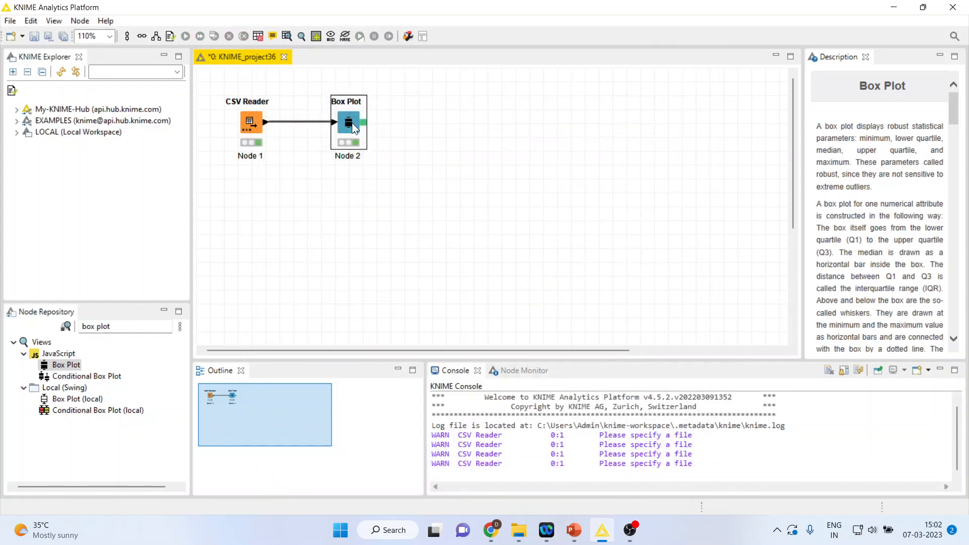
double_click(347, 122)
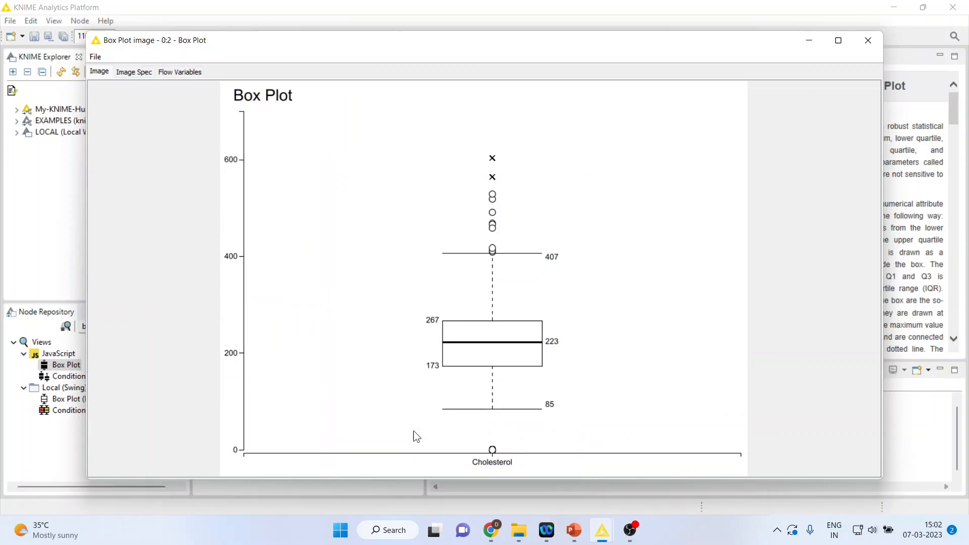
mouse_move(597, 345)
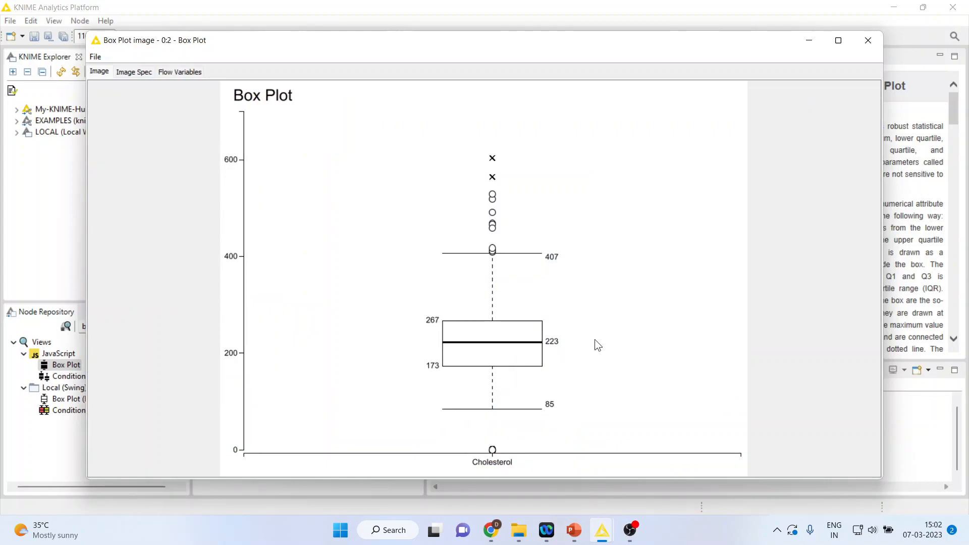
mouse_move(502, 202)
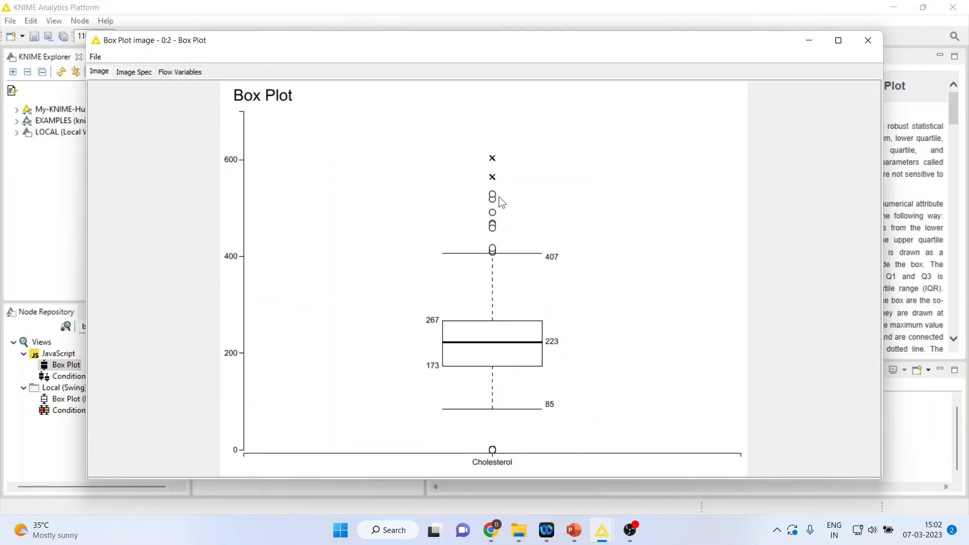
mouse_move(498, 174)
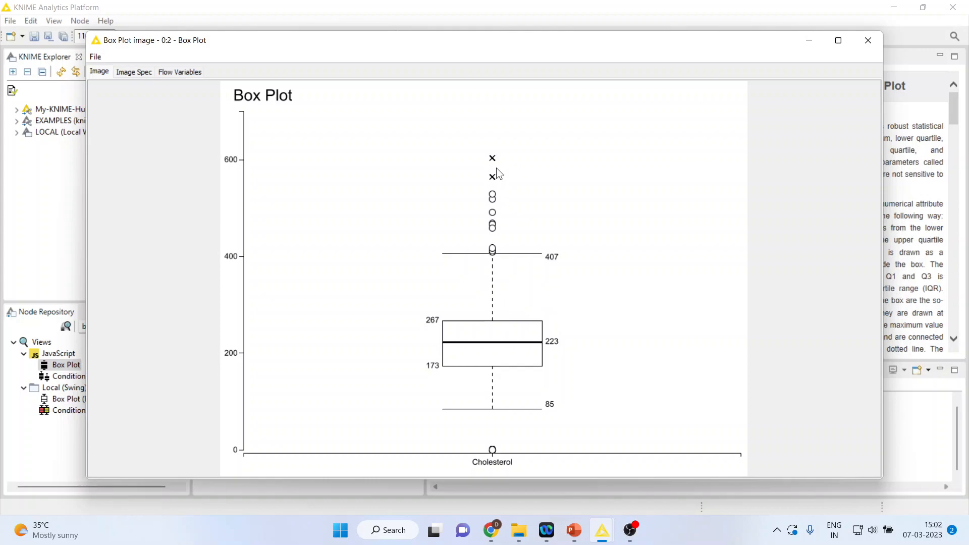
mouse_move(502, 204)
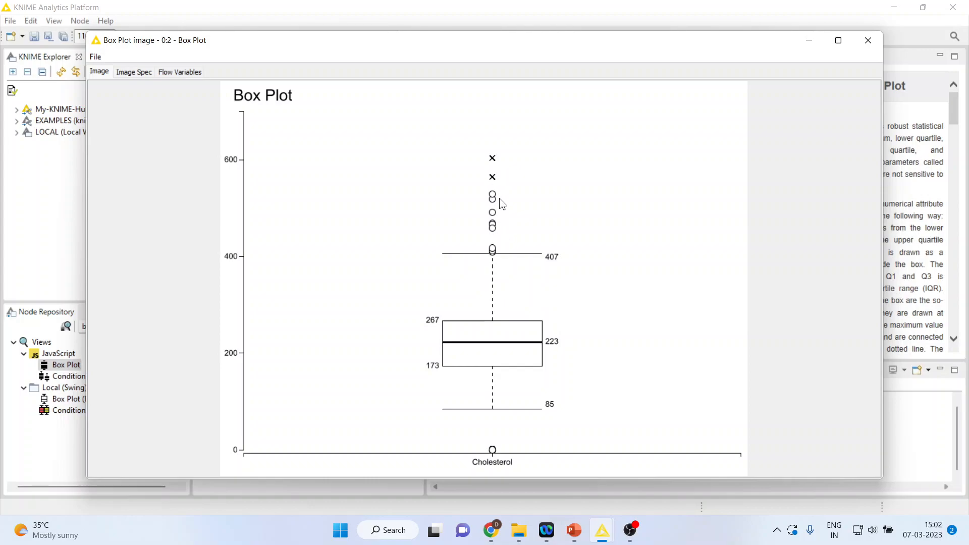
mouse_move(498, 170)
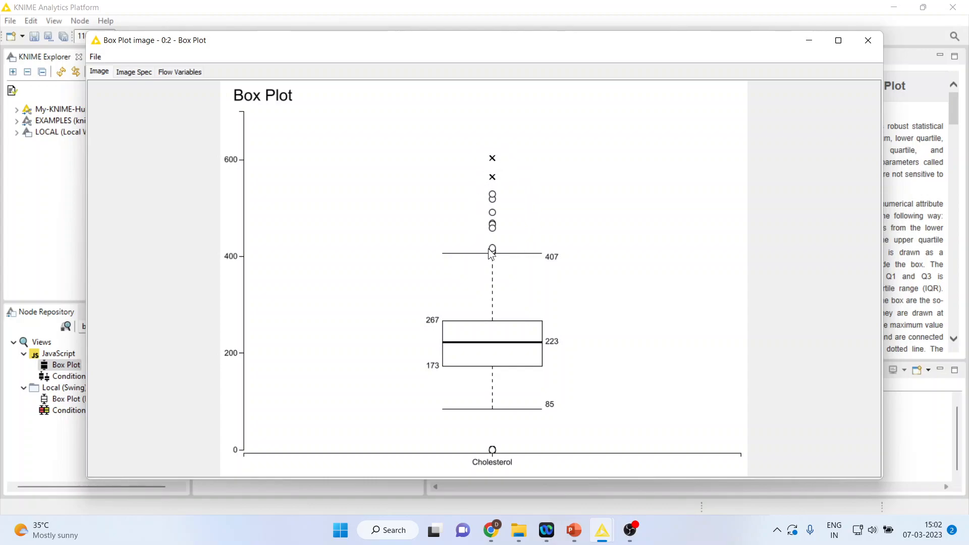
mouse_move(515, 264)
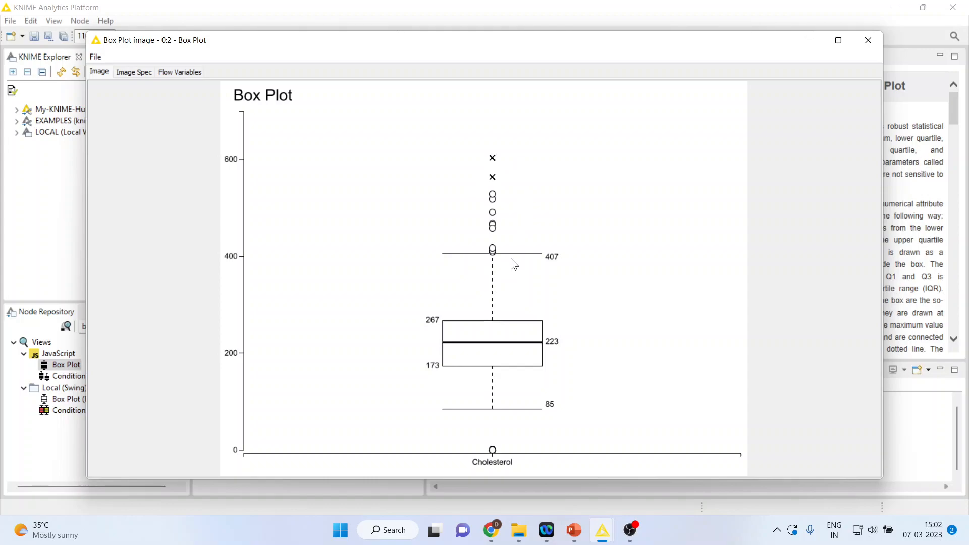
Close the Cholesterol box plot image after reviewing its outliers
left_click(868, 41)
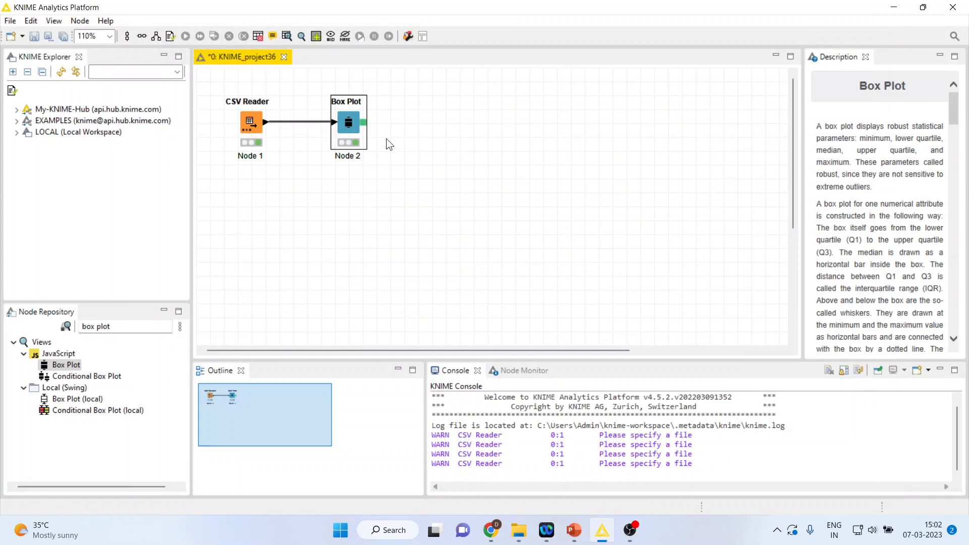
Replace Cholesterol with MaxHR as the Box Plot node's included column
double_click(348, 122)
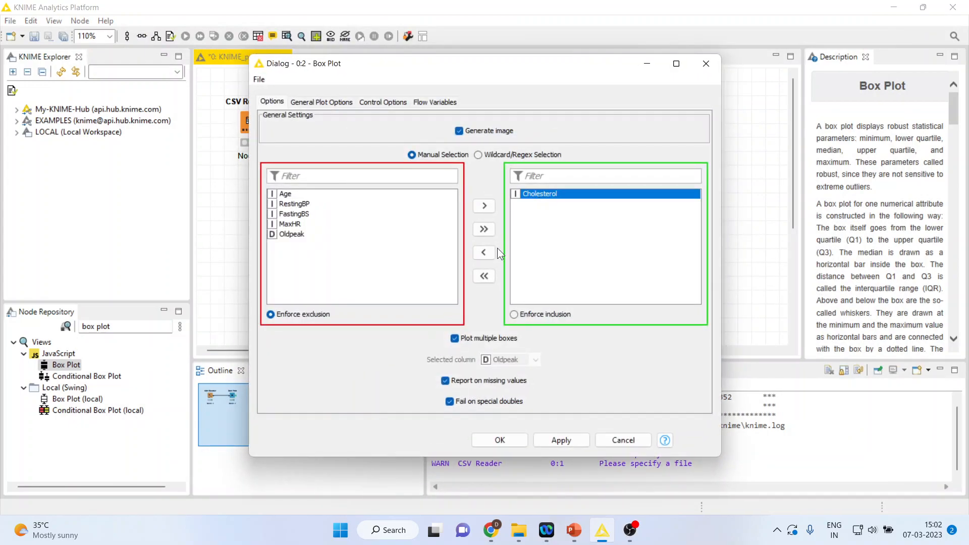
left_click(483, 252)
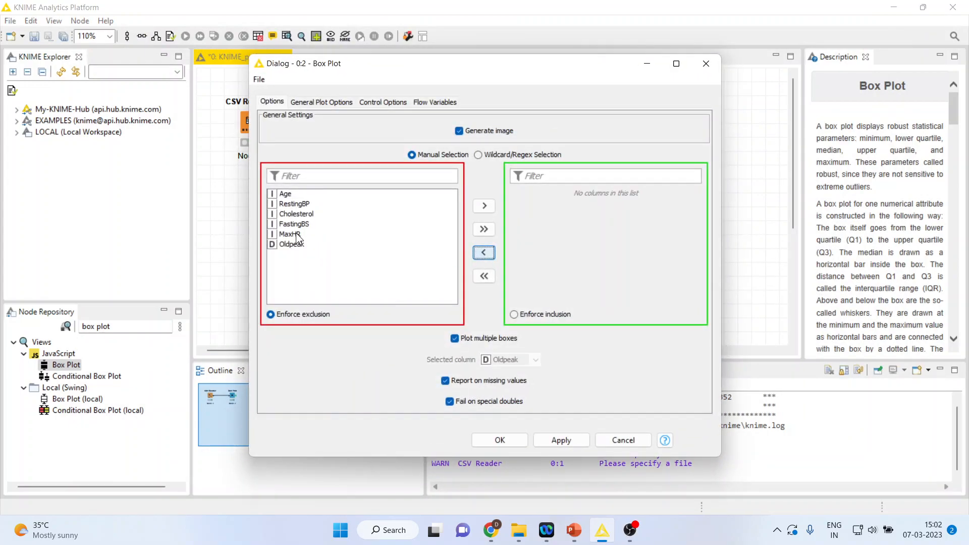
left_click(484, 205)
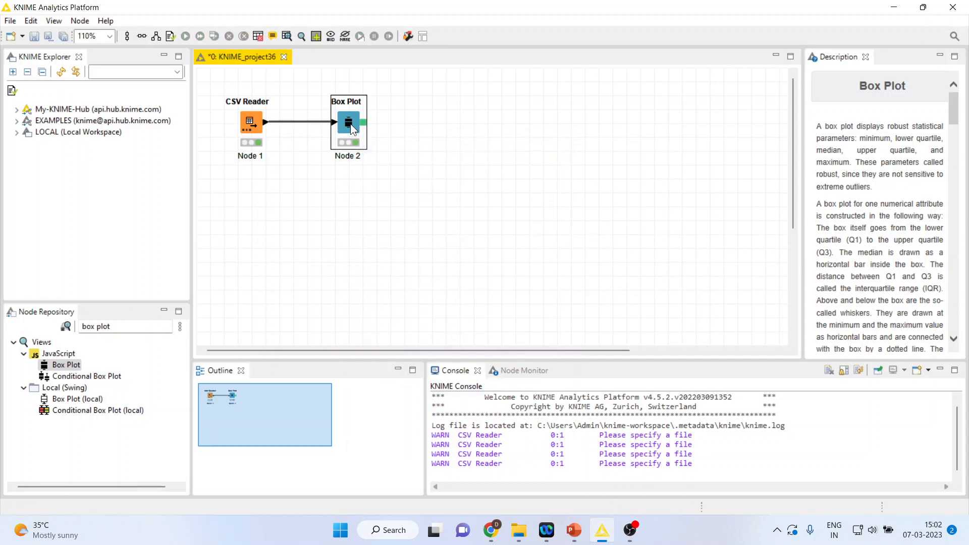
right_click(348, 122)
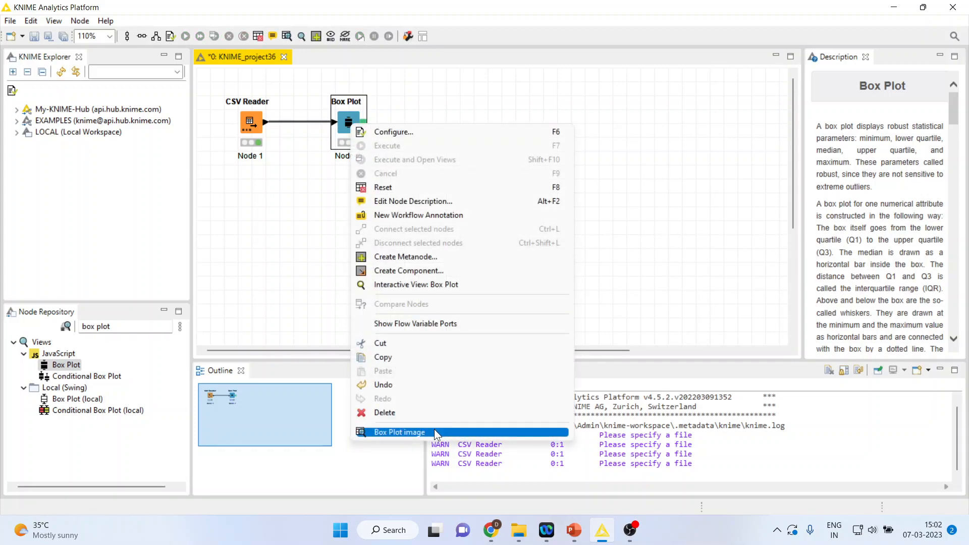
View and close the MaxHR box plot image, then bring up the PowerPoint slides
left_click(399, 433)
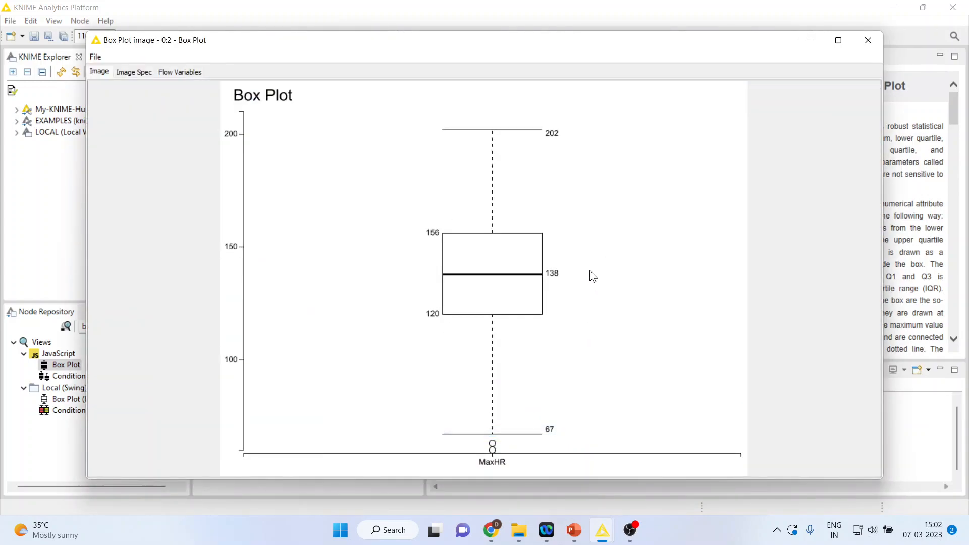
mouse_move(495, 456)
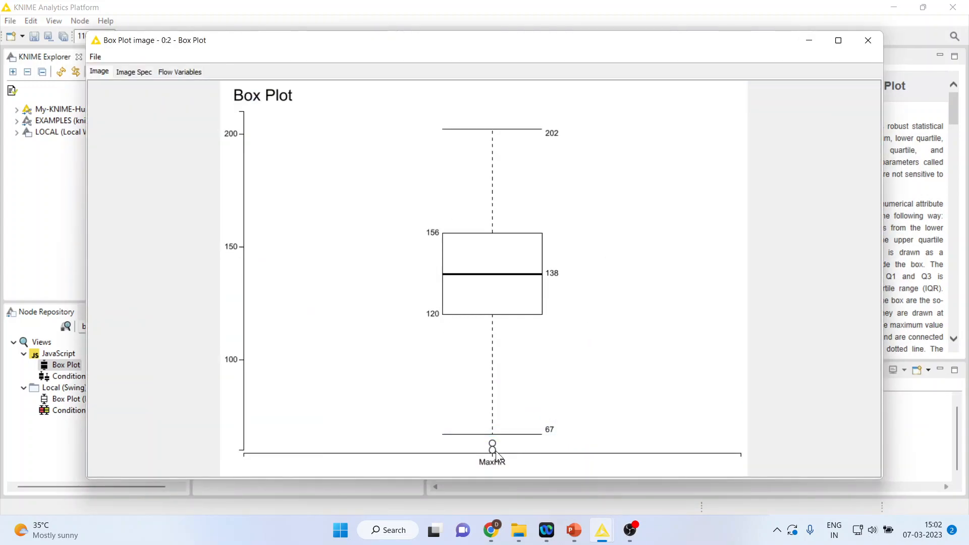
mouse_move(502, 457)
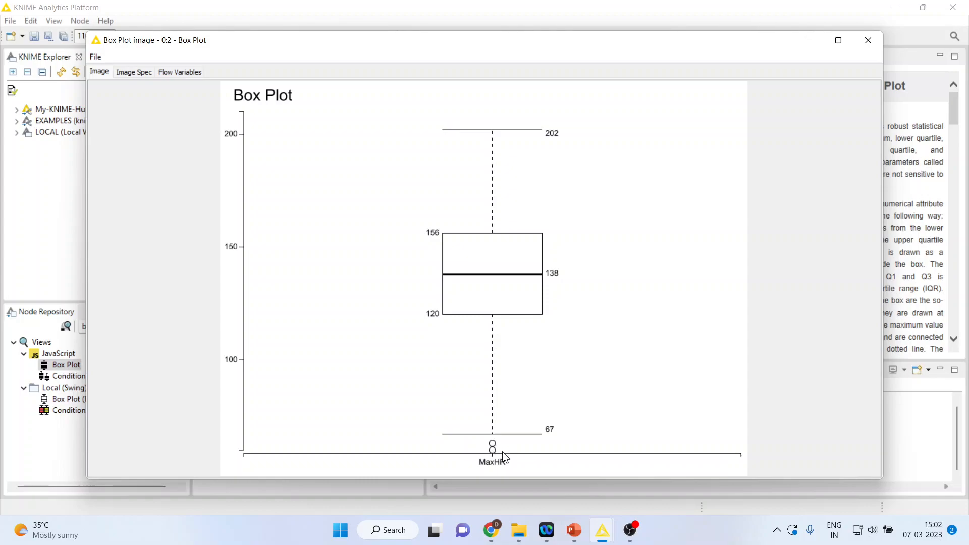
left_click(868, 40)
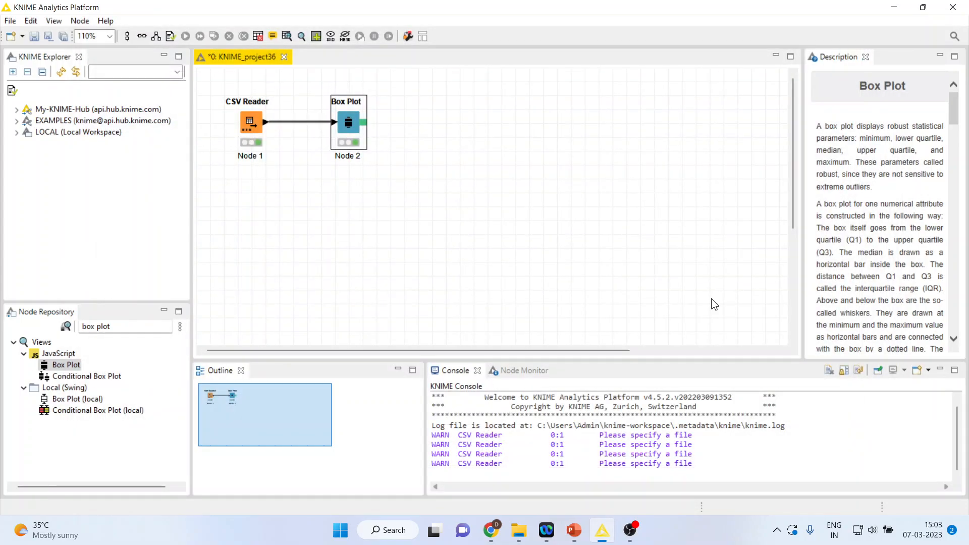
left_click(572, 530)
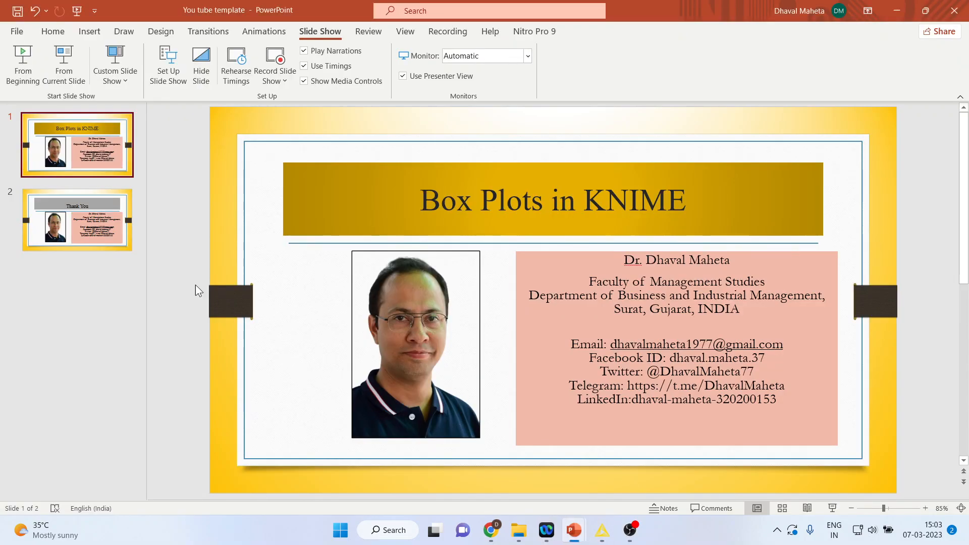